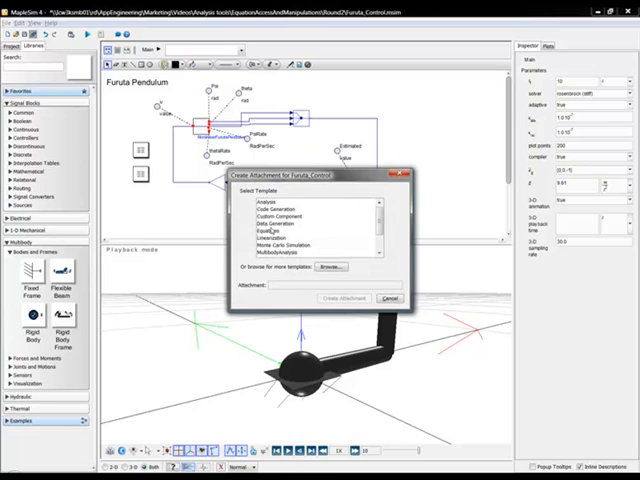
Create an Equations template attachment for the Furuta pendulum model
left_click(270, 232)
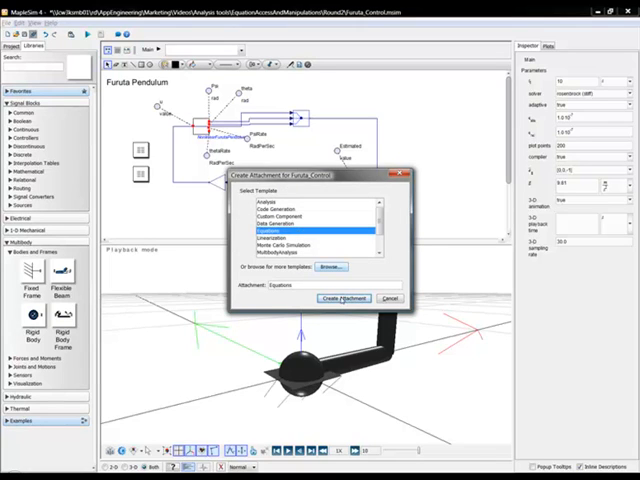
left_click(344, 298)
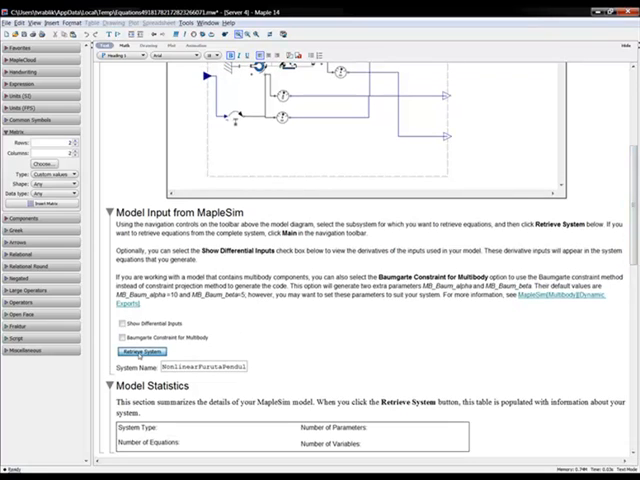
Retrieve the Furuta pendulum system from MapleSim, filling in the Model Statistics
left_click(140, 352)
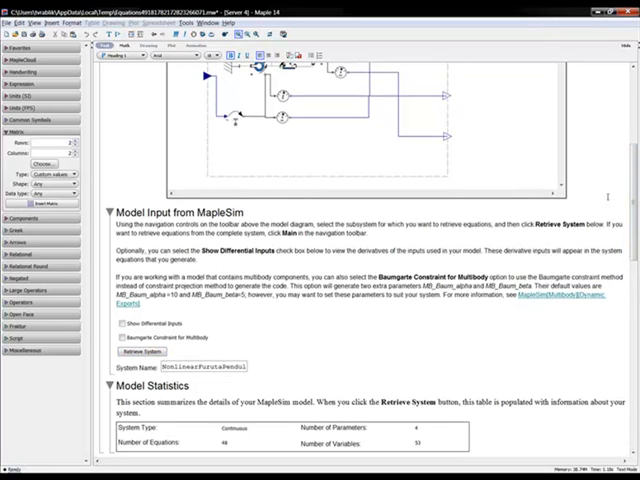
Scroll down to the Model Equations section showing the pendulum's generated equations
scroll("down", 3)
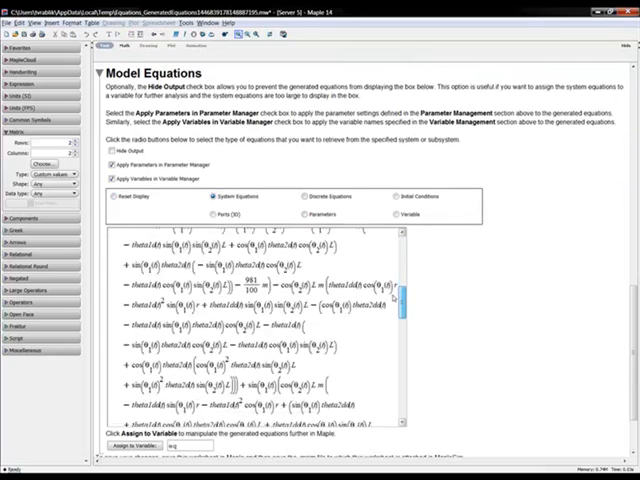
scroll("down", 3)
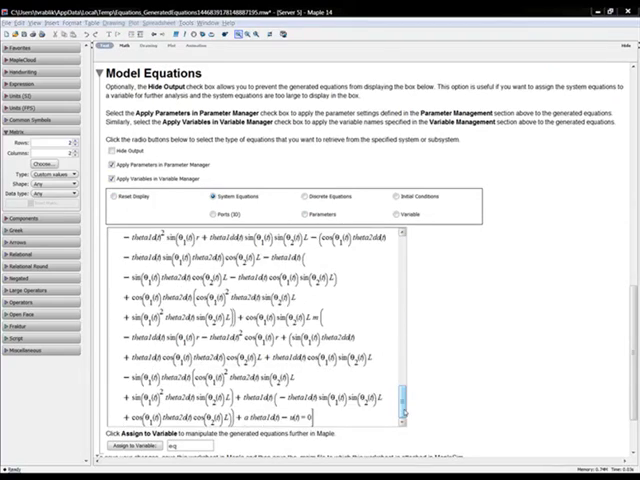